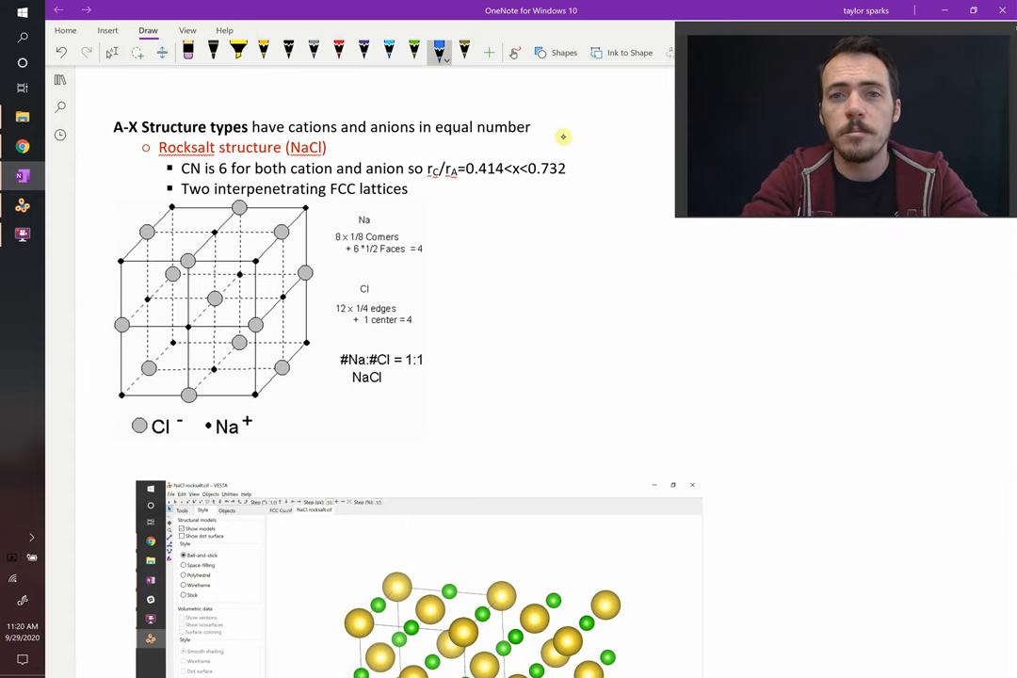
Underline the phrase 'CN is 6' with the blue pen.
left_click_drag(466, 186, 565, 179)
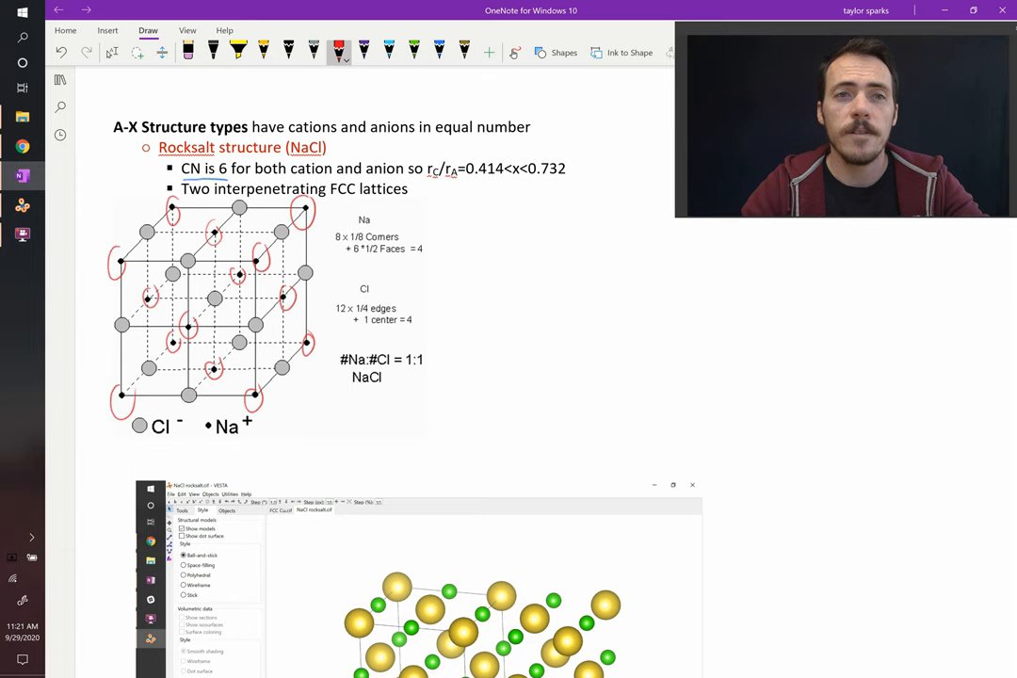
Switch to the blue pen to mark the grey Cl atoms.
left_click(389, 52)
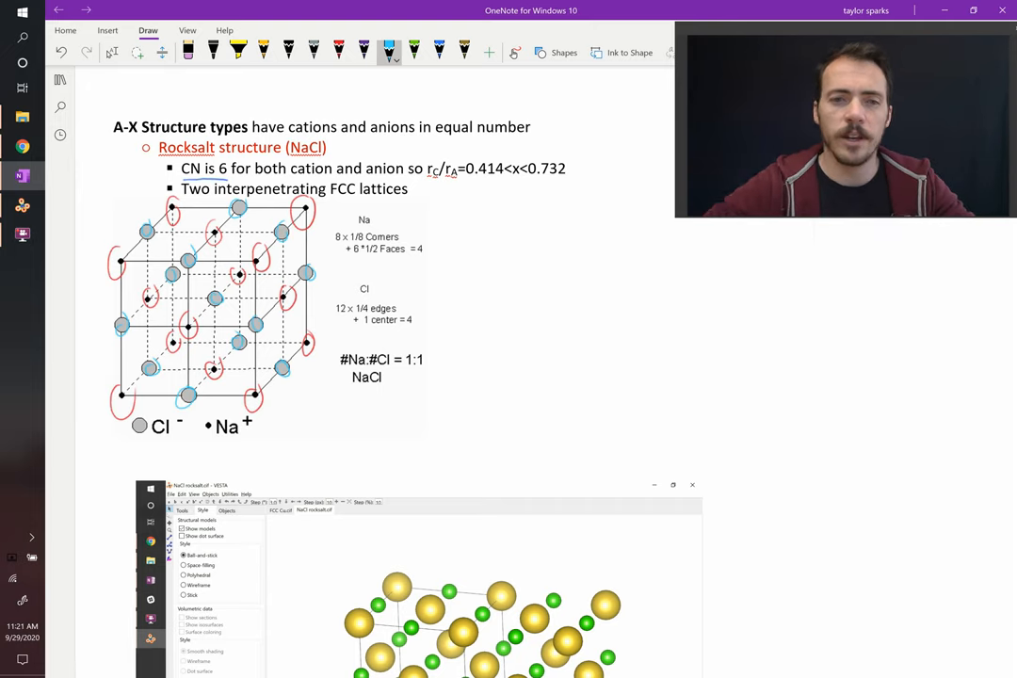
Scroll down to the VESTA screenshot and select red ink for the cell outline sketch.
scroll("down", 3)
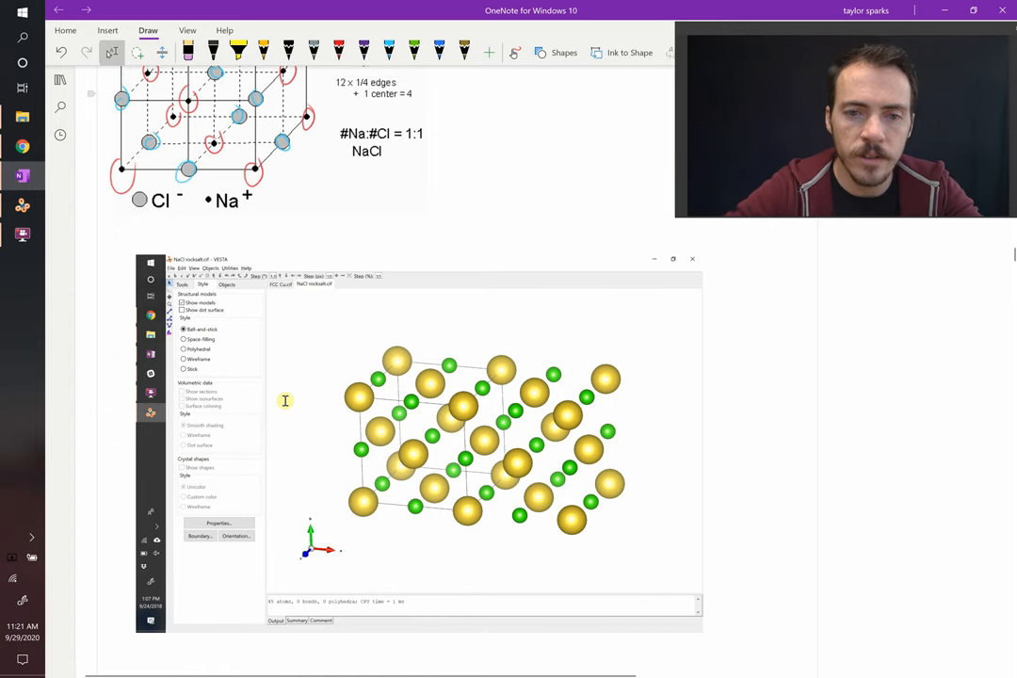
left_click(389, 52)
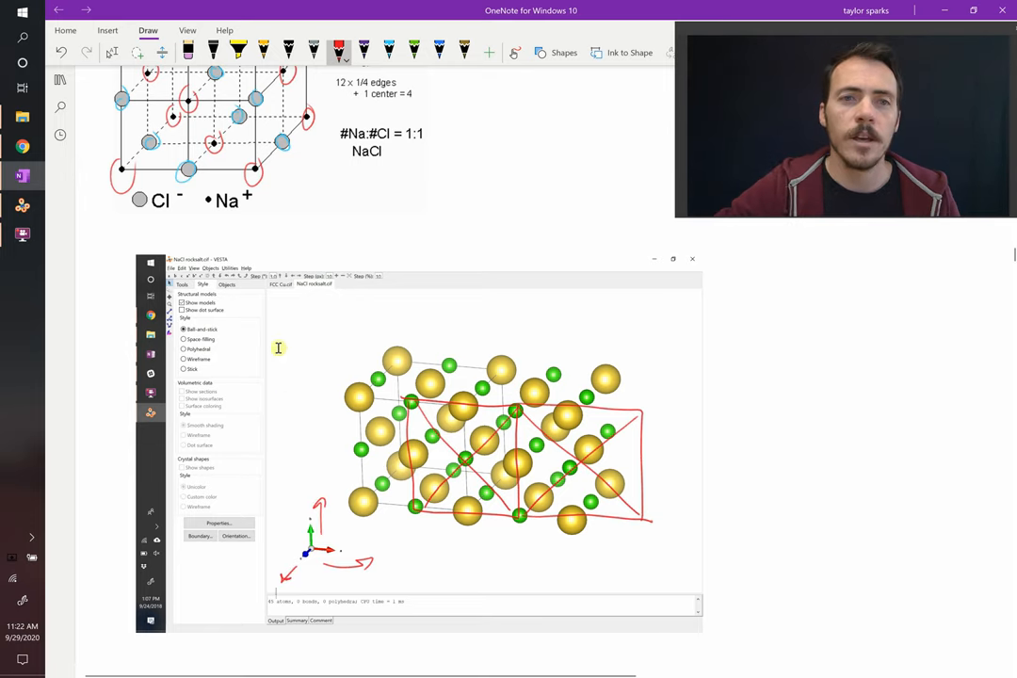
left_click(672, 258)
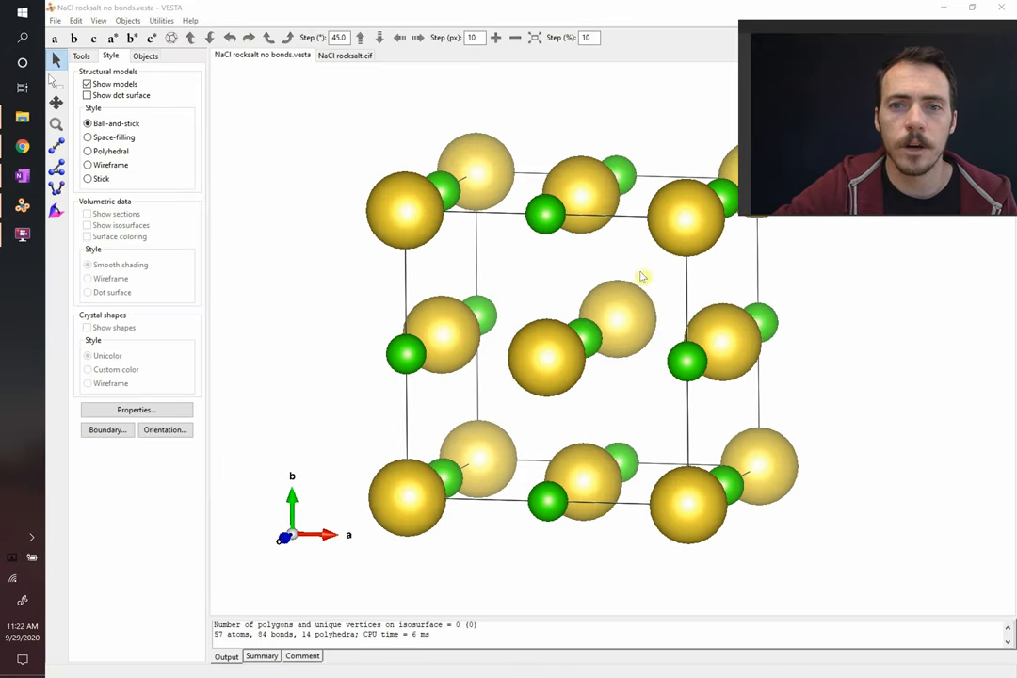
Rotate the bond-free NaCl model in VESTA to several angles.
left_click_drag(640, 275, 594, 348)
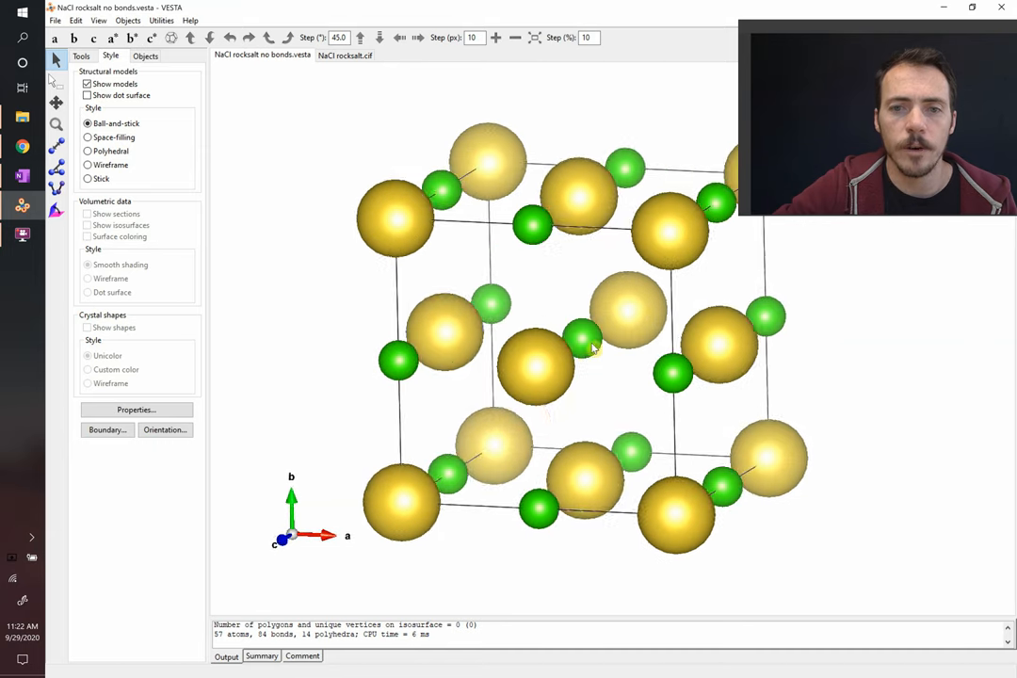
left_click_drag(593, 349, 584, 356)
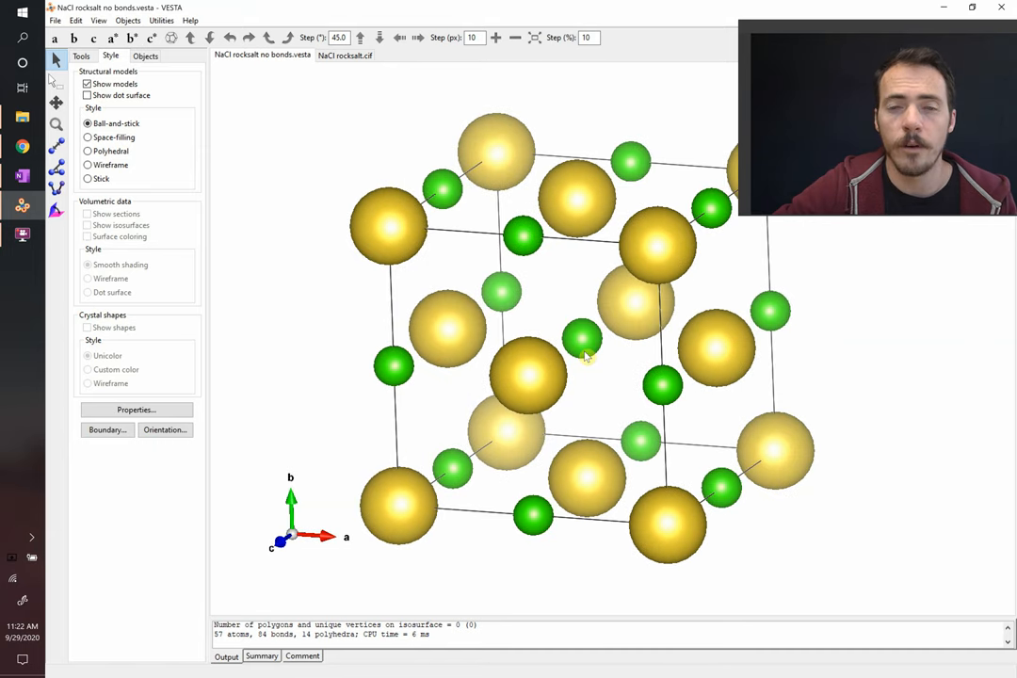
left_click_drag(583, 356, 591, 347)
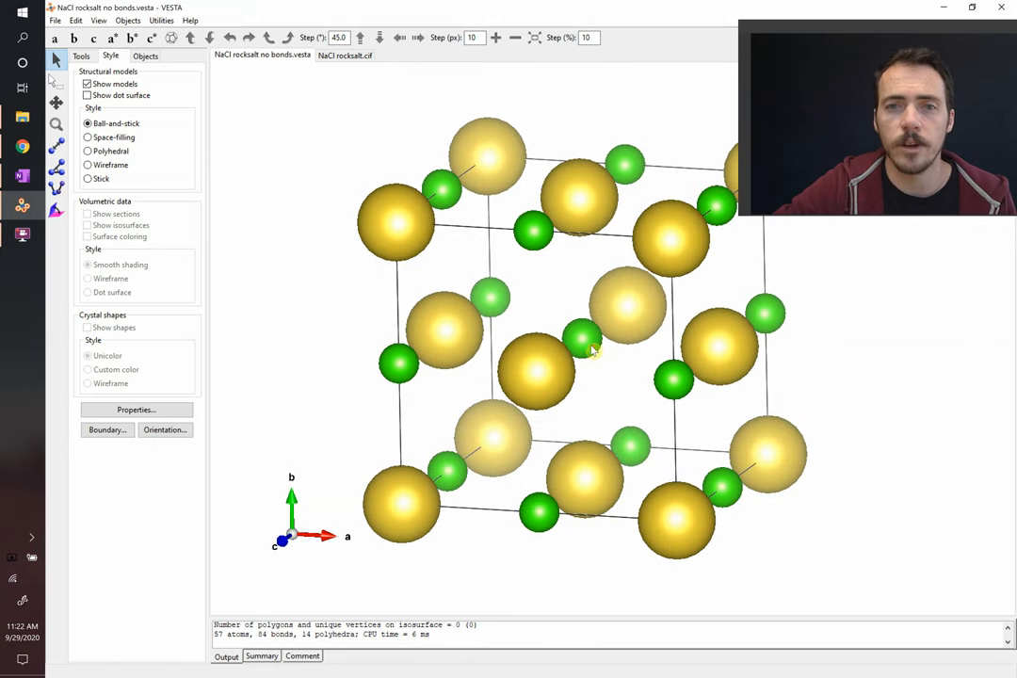
Show the bonded 'NaCl rocksalt.cif' model, rotate it, and return to OneNote.
left_click(345, 55)
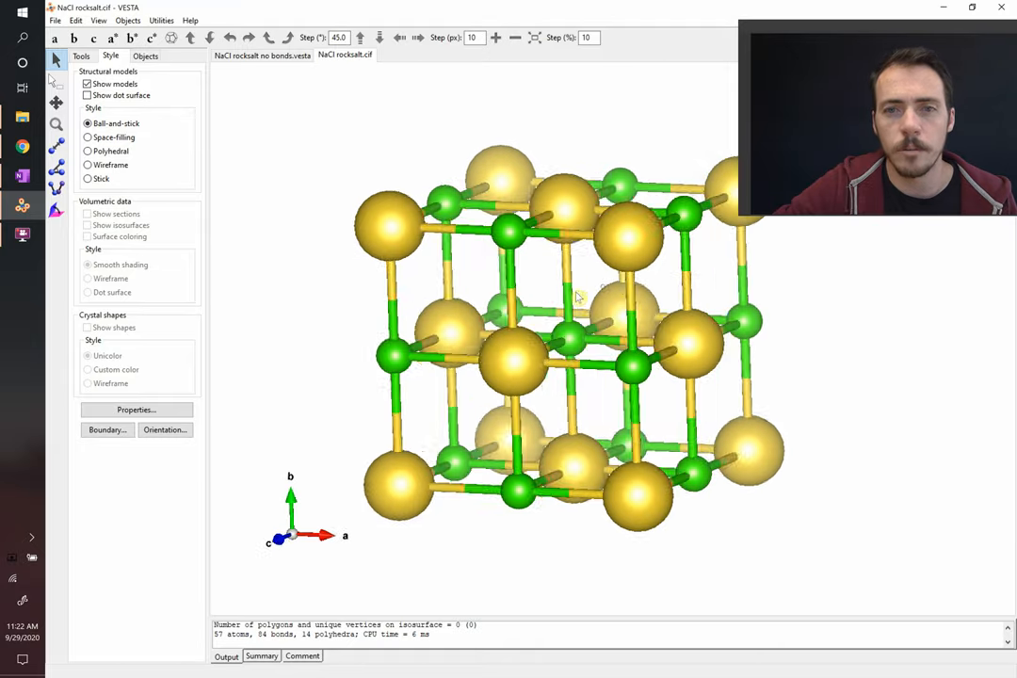
left_click_drag(584, 311, 621, 292)
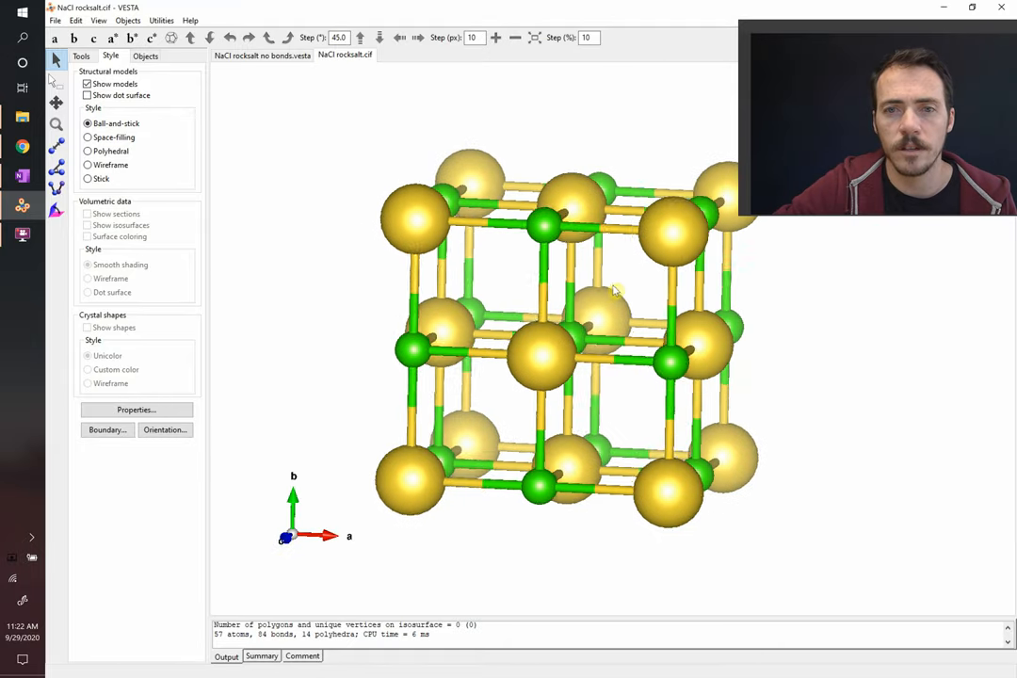
left_click_drag(612, 287, 560, 302)
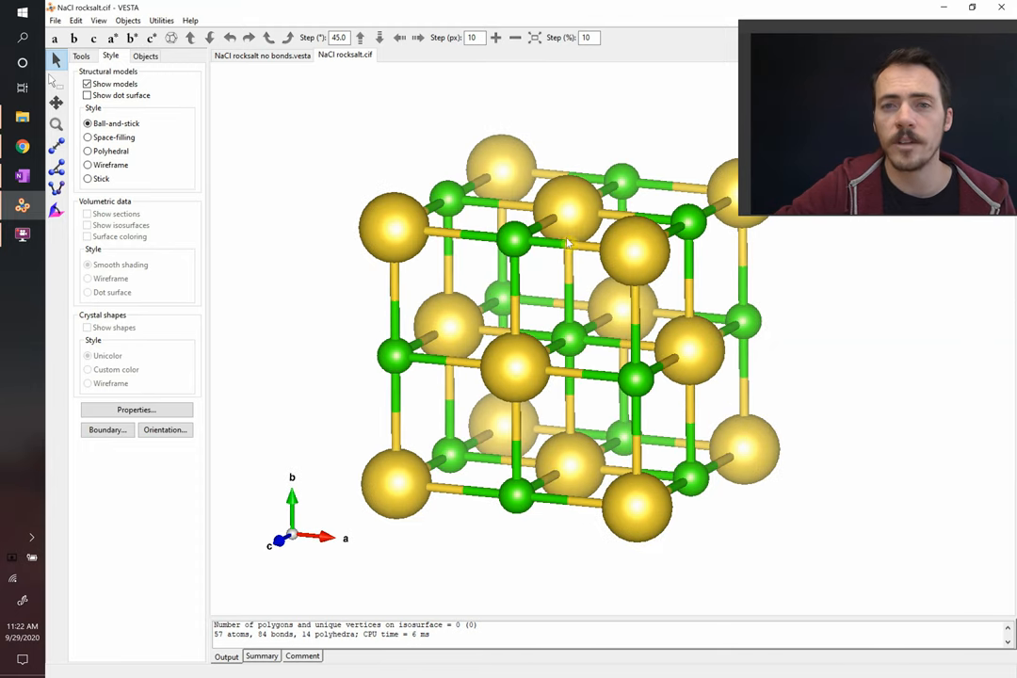
mouse_move(567, 236)
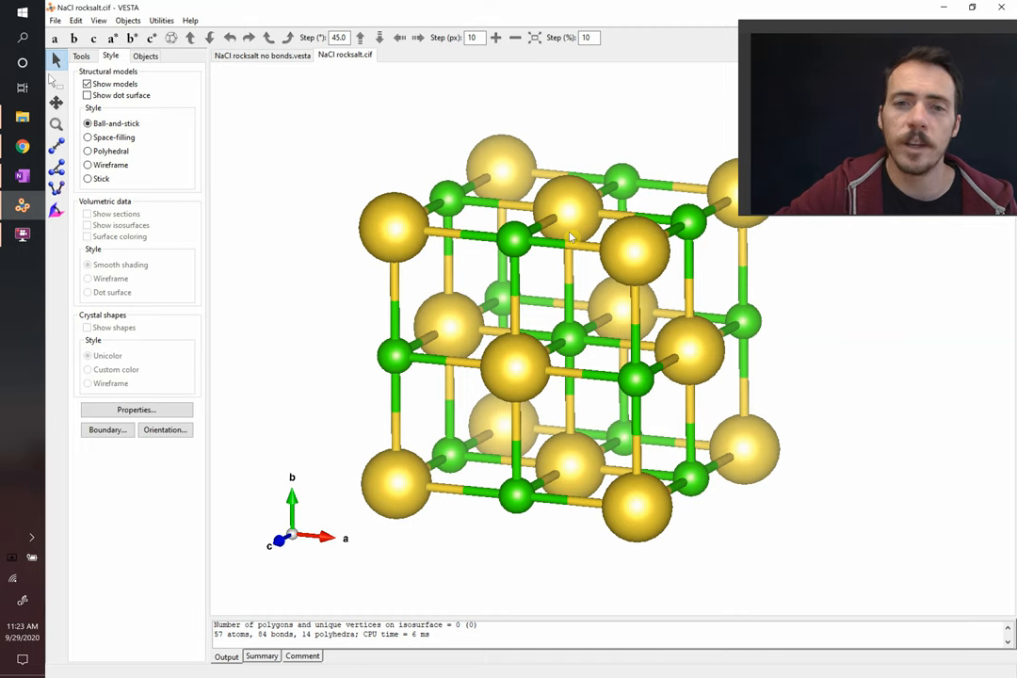
mouse_move(523, 516)
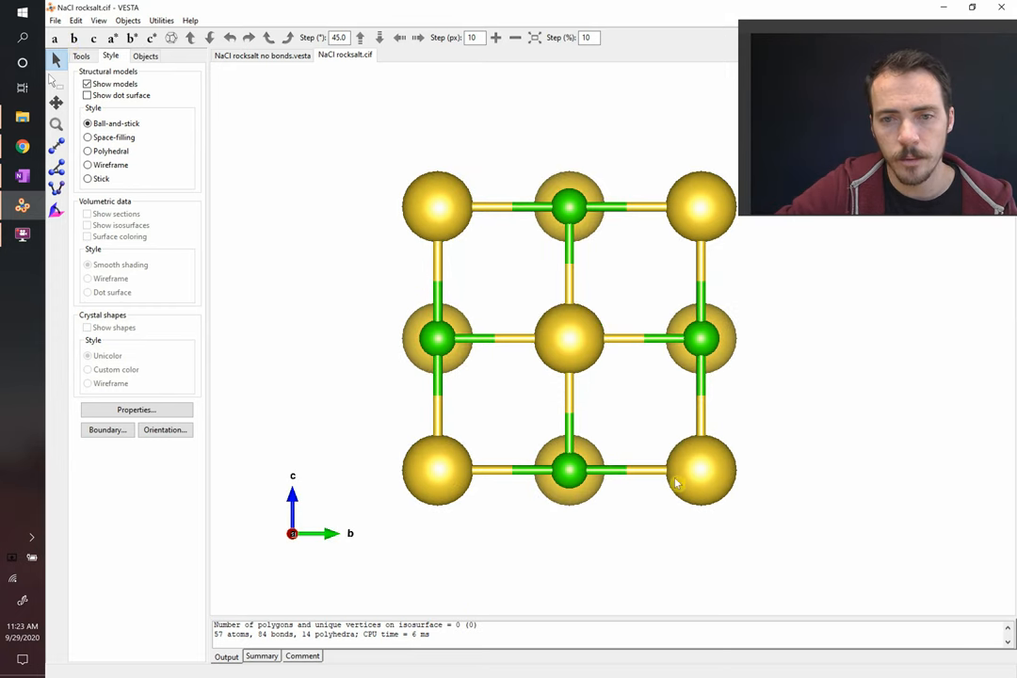
mouse_move(623, 492)
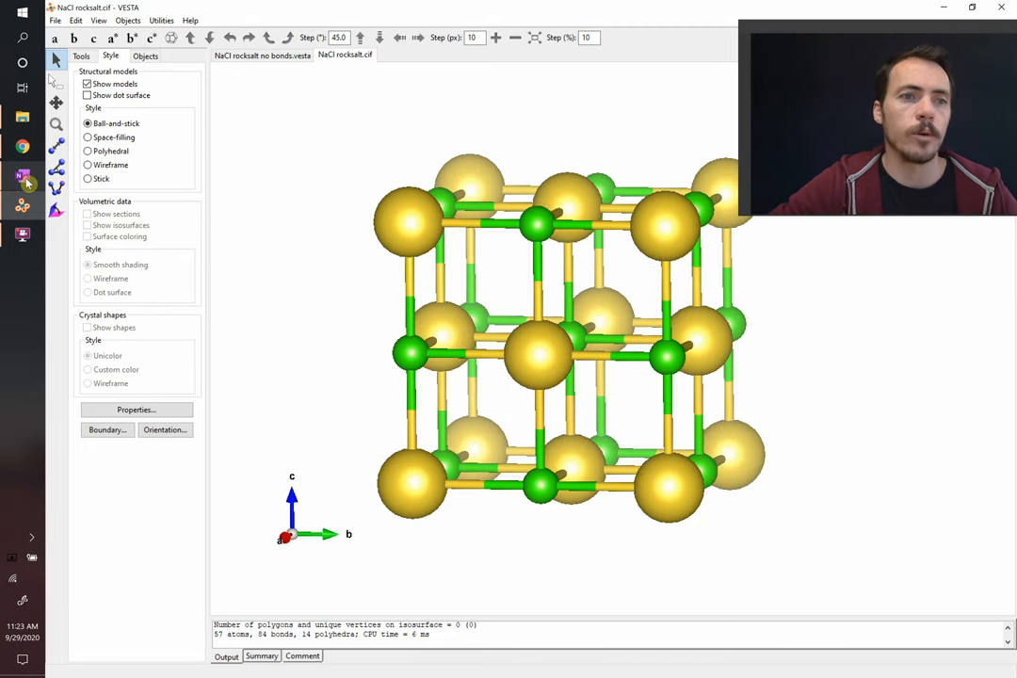
left_click(23, 176)
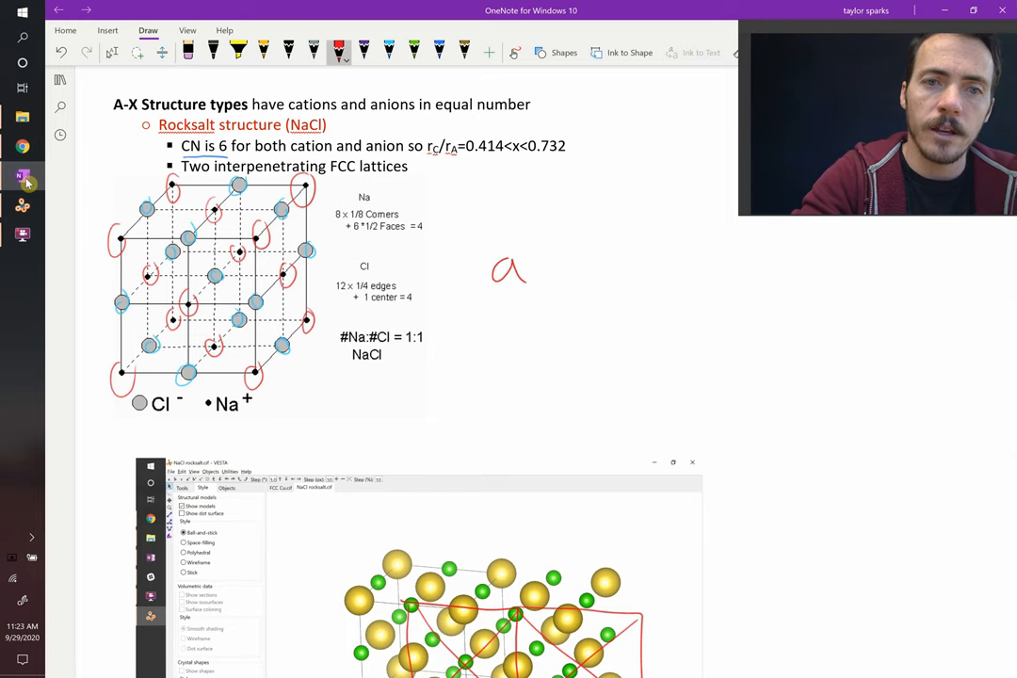
Handwrite 'a = 2Rc + 2' in red beside the Na and Cl counts.
left_click_drag(553, 262, 570, 273)
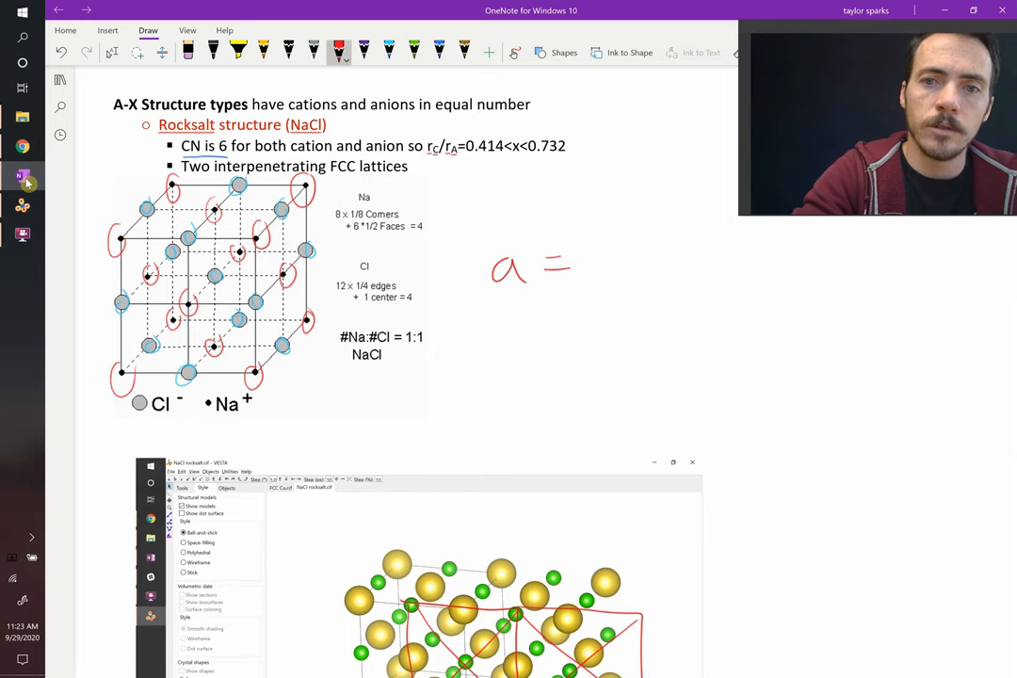
left_click_drag(584, 264, 641, 268)
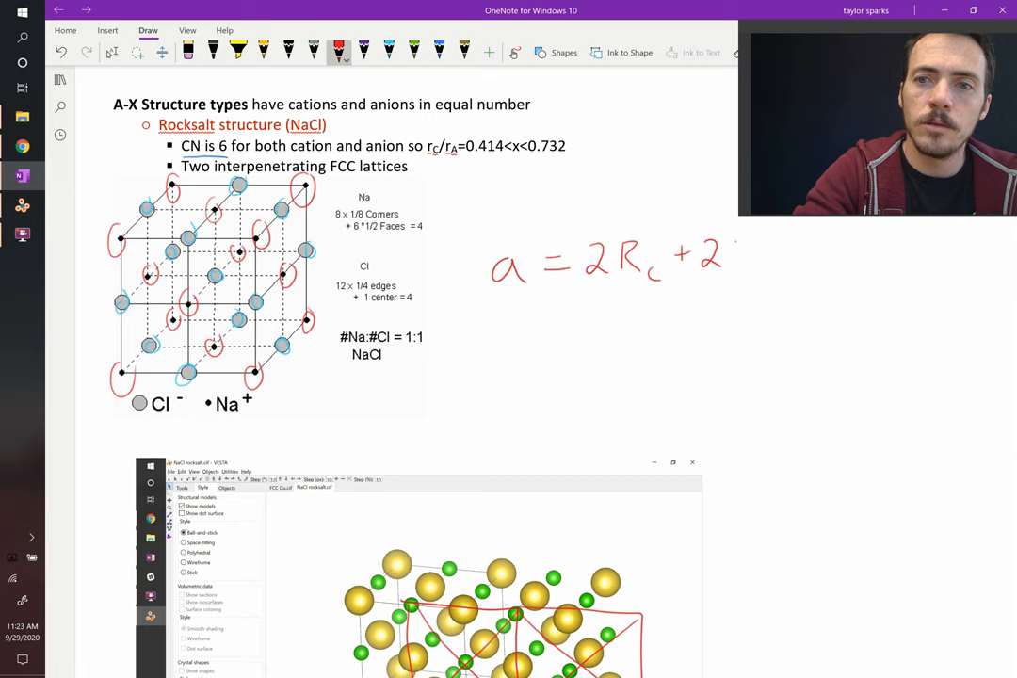
type("R_A")
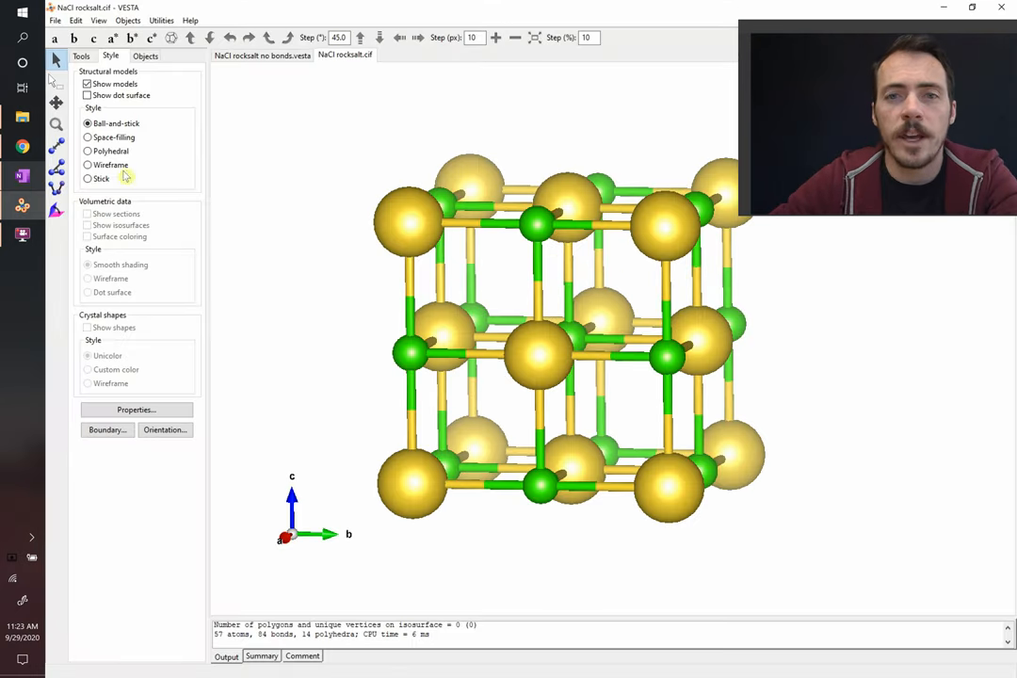
Rotate the bonded NaCl model and select a Cl atom to report its site coordinates.
left_click_drag(565, 330, 641, 282)
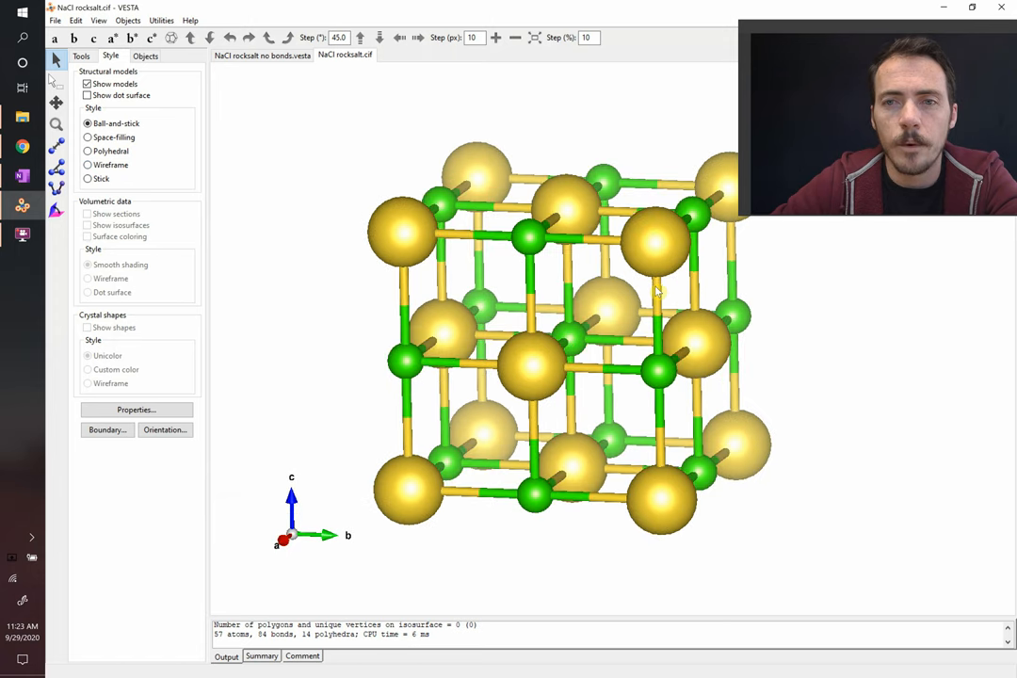
left_click(403, 37)
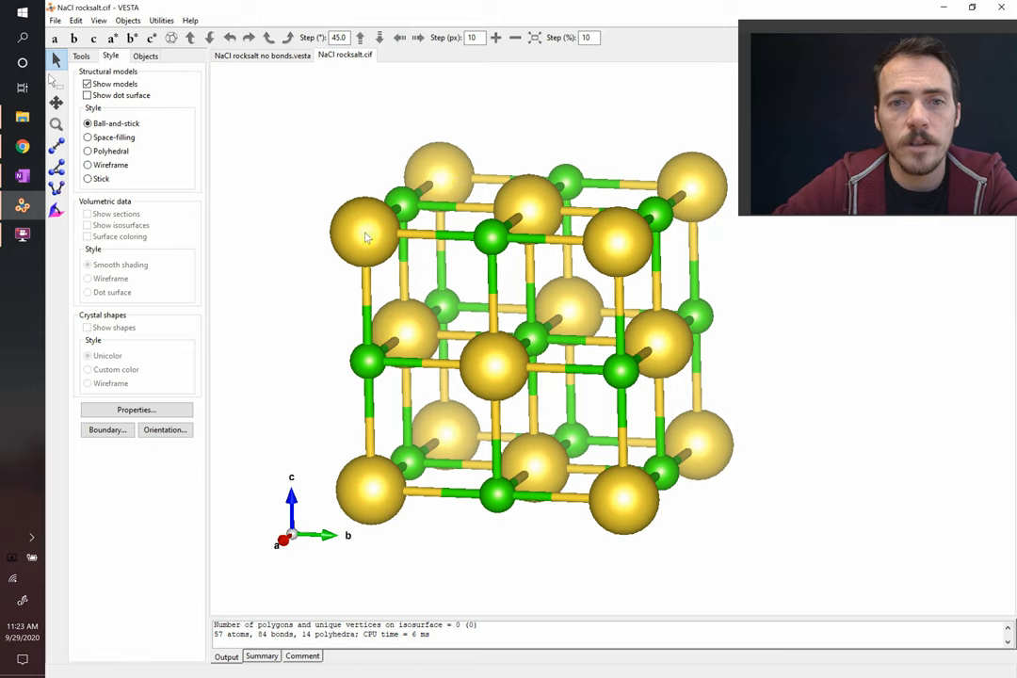
mouse_move(666, 349)
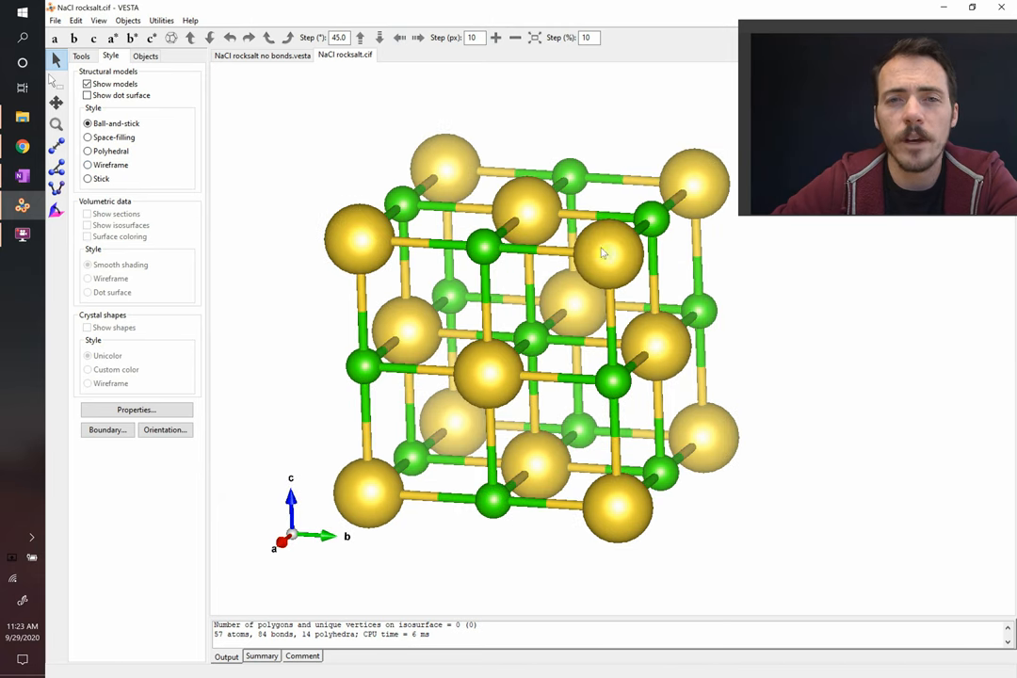
left_click(403, 205)
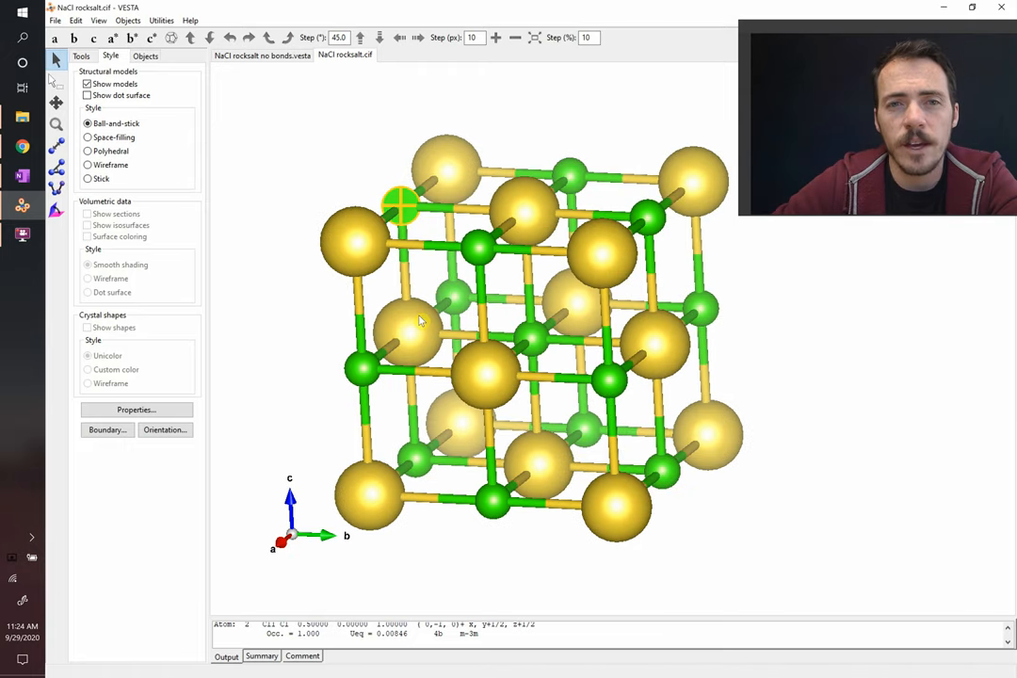
mouse_move(408, 215)
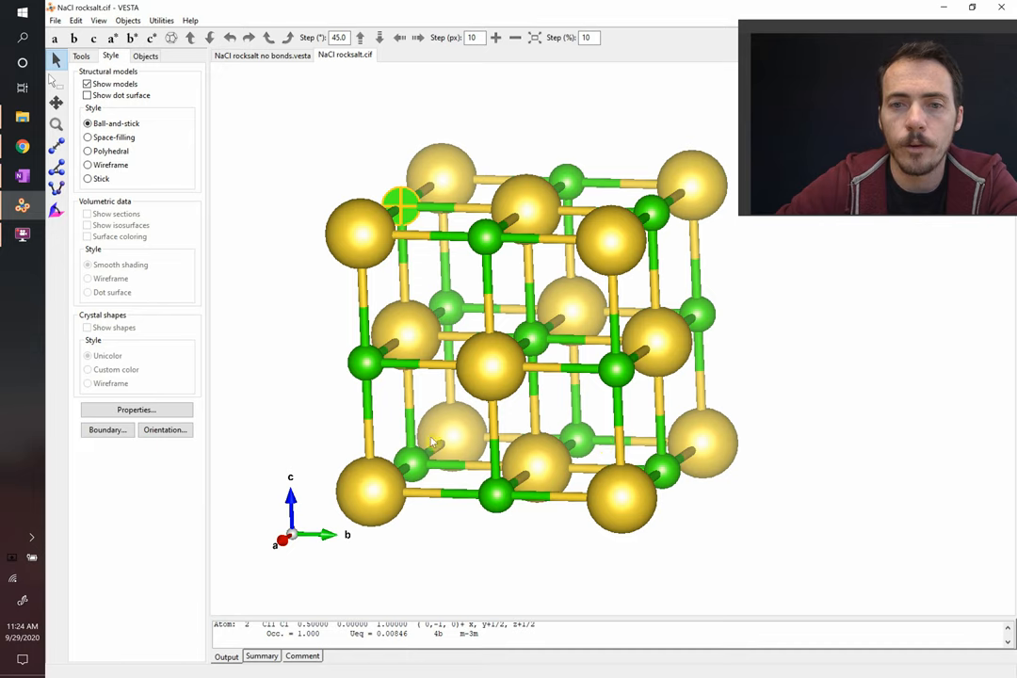
mouse_move(635, 388)
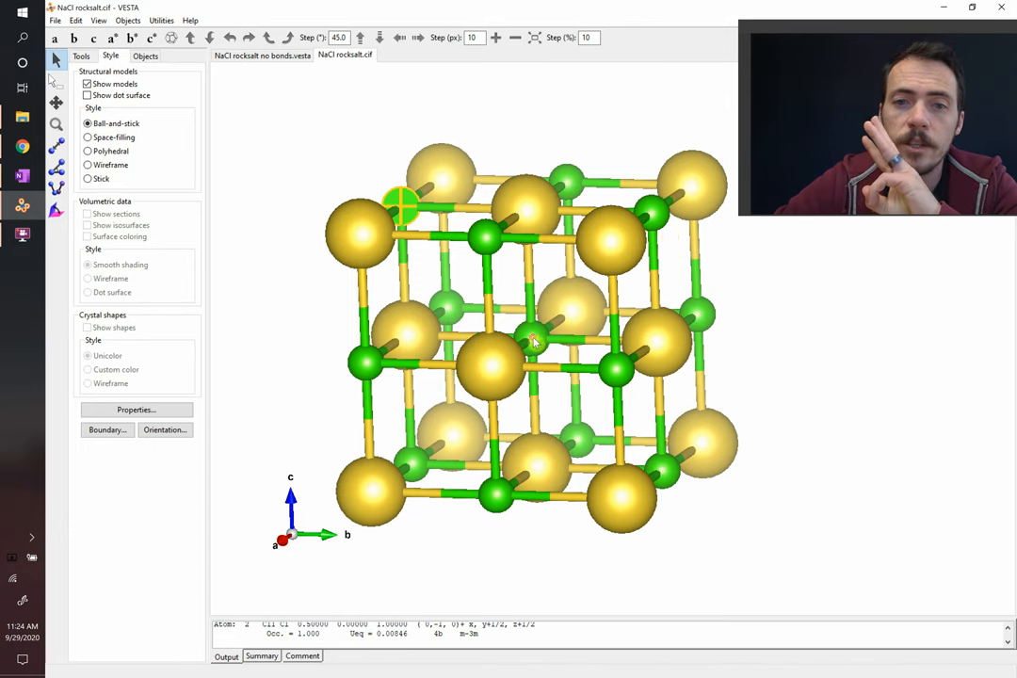
left_click(534, 342)
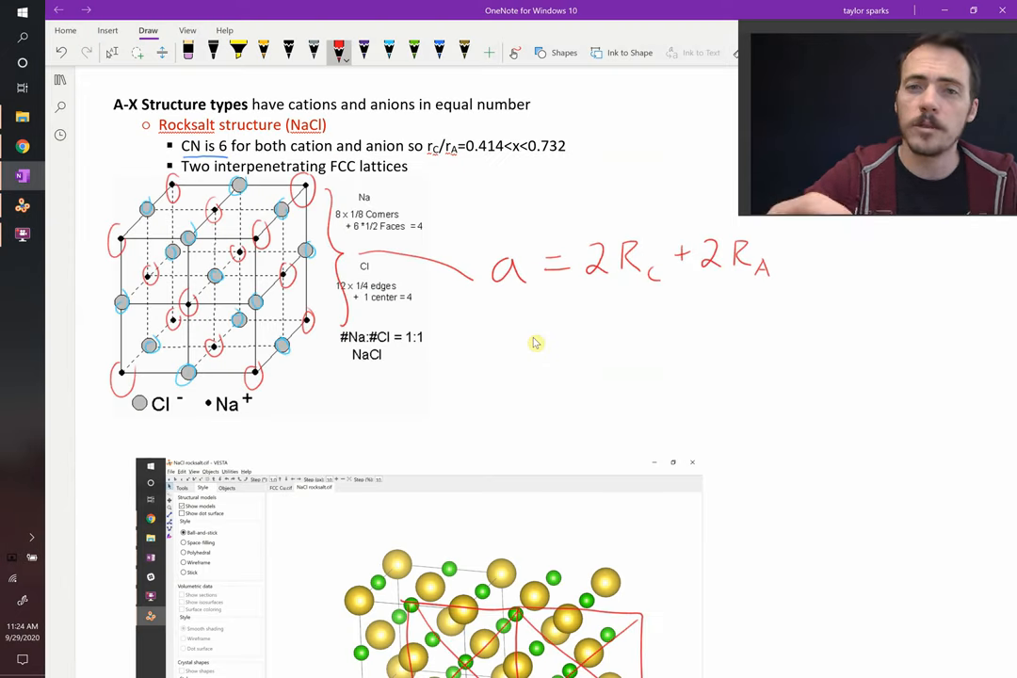
Handwrite '4 Na atoms and' in red below the equation.
left_click_drag(490, 353, 522, 325)
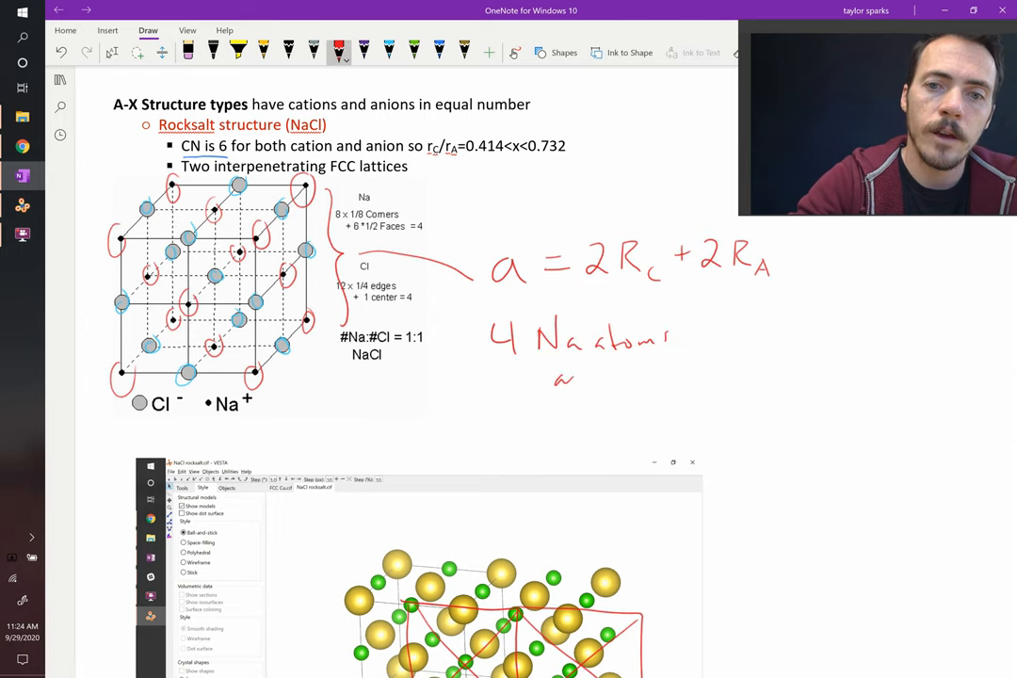
left_click_drag(565, 377, 546, 423)
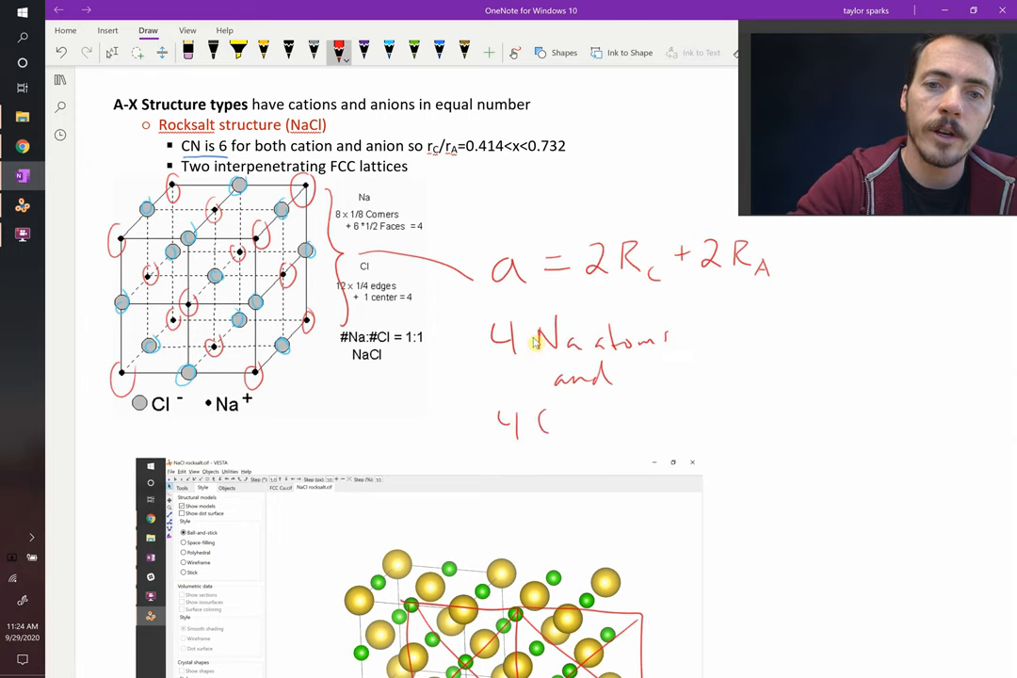